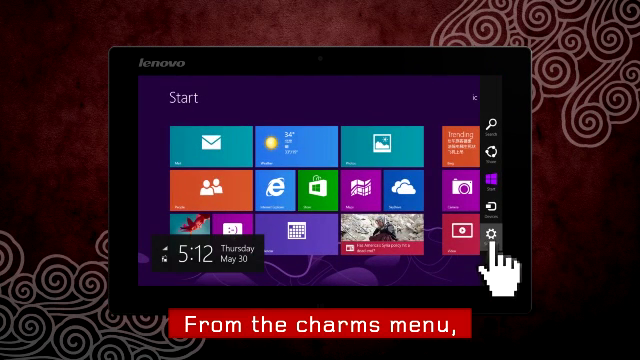
Bring up PC settings on its General page from the Charms Settings menu.
{"action": "left_click", "coordinate": [512, 232]}
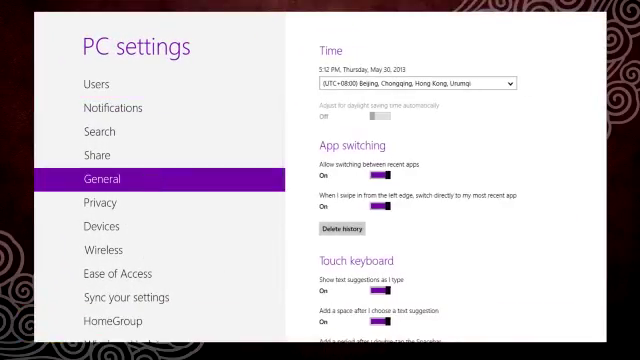
{"action": "scroll", "scroll_direction": "down", "scroll_amount": 3}
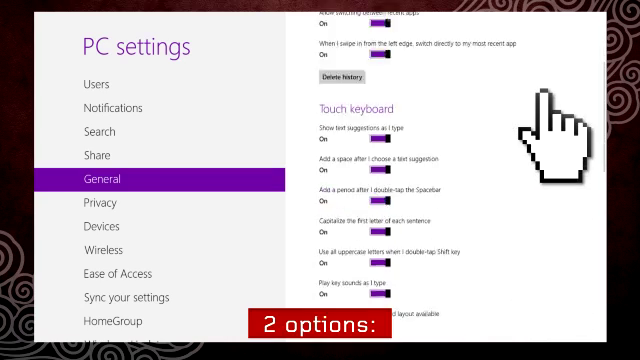
{"action": "scroll", "scroll_direction": "down", "scroll_amount": 3}
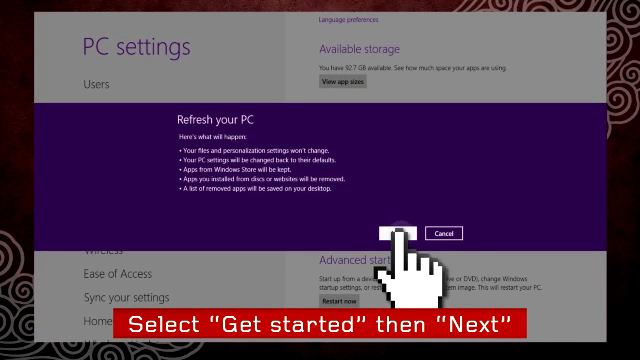
Cancel the Refresh your PC prompt to return to the General page options.
{"action": "left_click", "coordinate": [408, 232]}
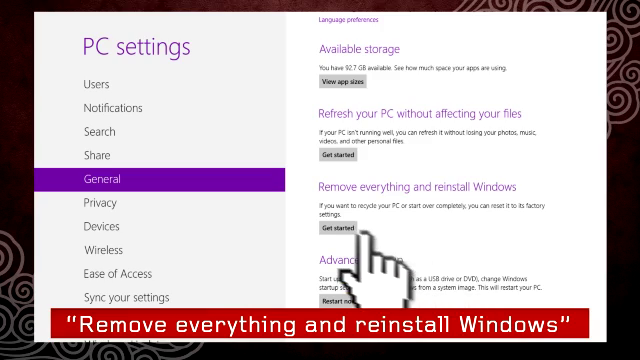
Choose Get started under Remove everything and reinstall Windows and confirm Next so Reset your PC starts preparing.
{"action": "left_click", "coordinate": [332, 228]}
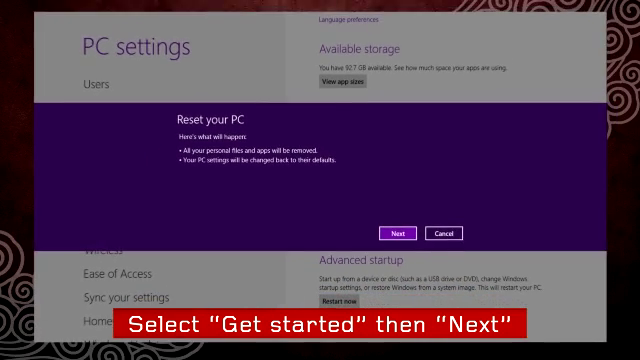
{"action": "left_click", "coordinate": [406, 232]}
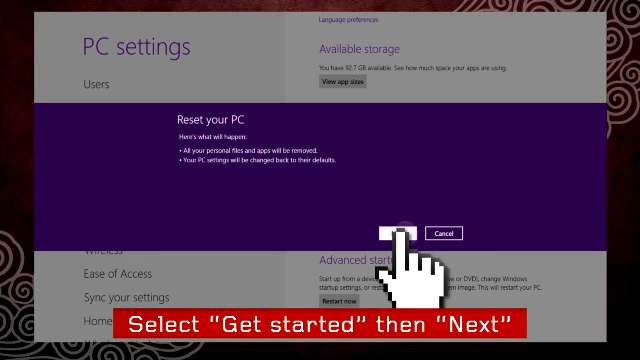
{"action": "left_click", "coordinate": [384, 232]}
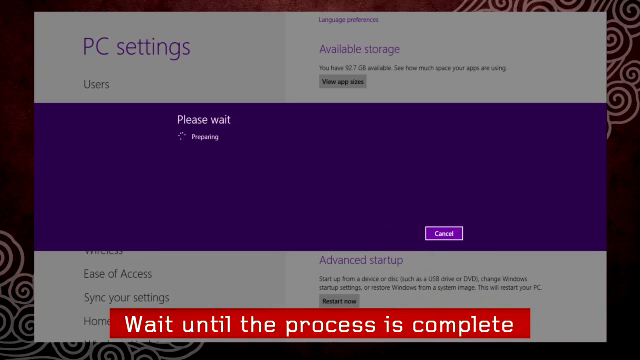